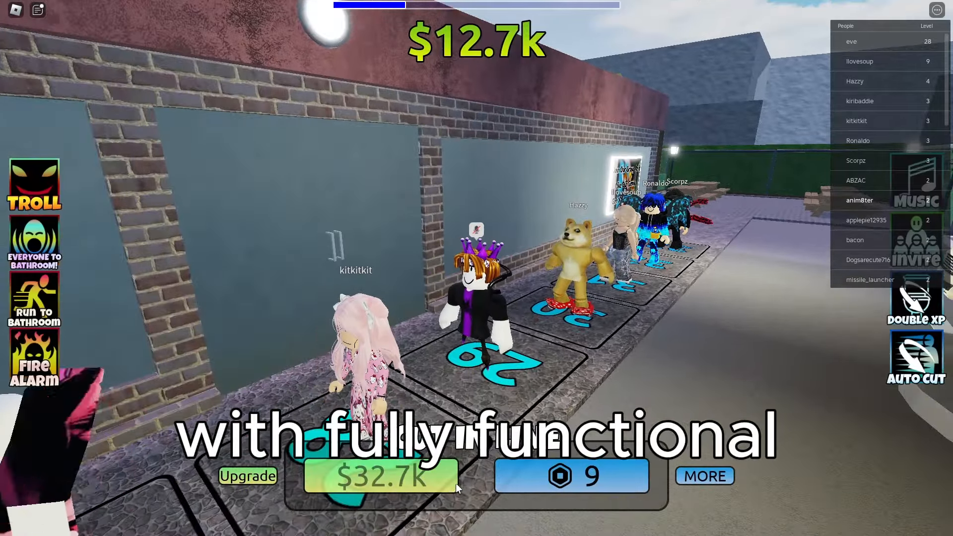
Step: Buy the cut-in-line product for 9 Robux and confirm the purchase
{"action": "left_click", "coordinate": [571, 476]}
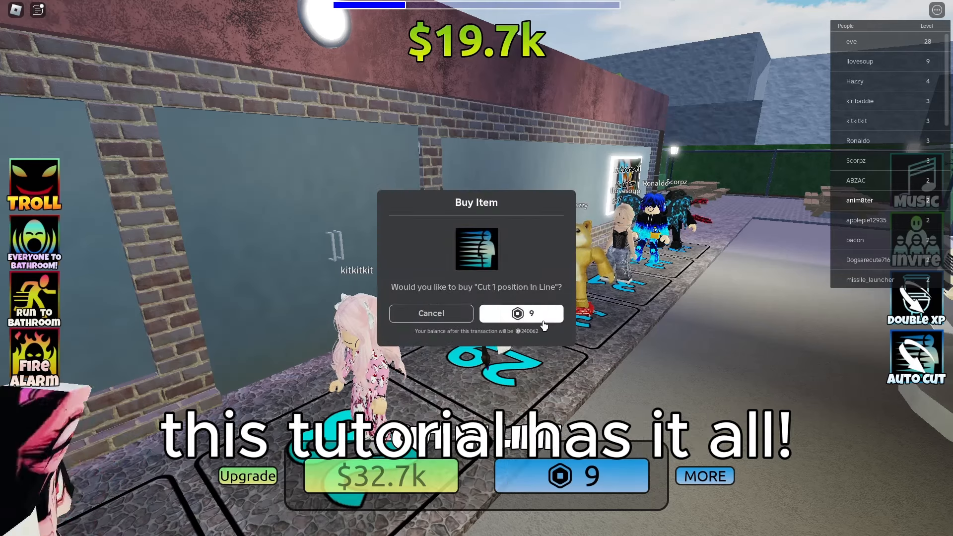
{"action": "left_click", "coordinate": [520, 314]}
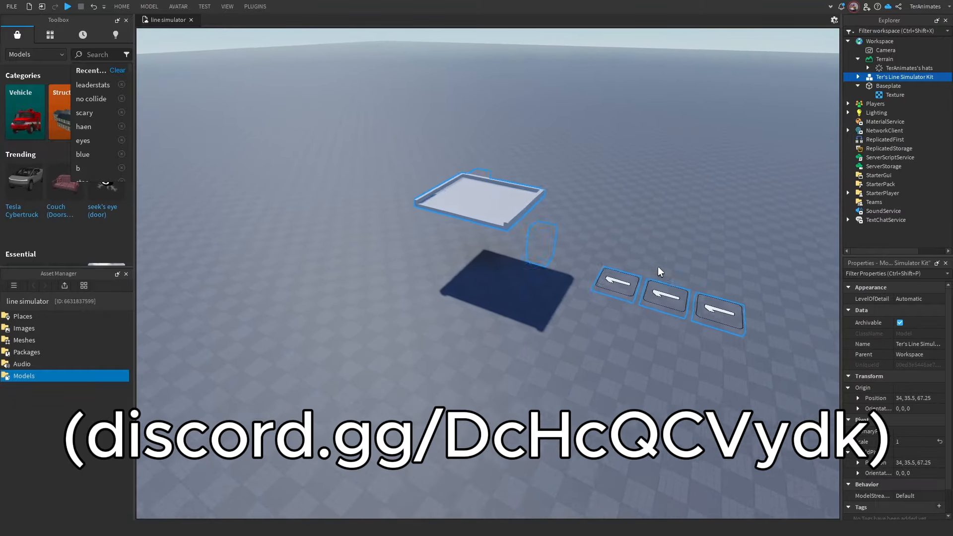
Step: Ungroup Ter's Line Simulator Kit so its parts, events, scripts and GUI move into their services
{"action": "left_click", "coordinate": [149, 6]}
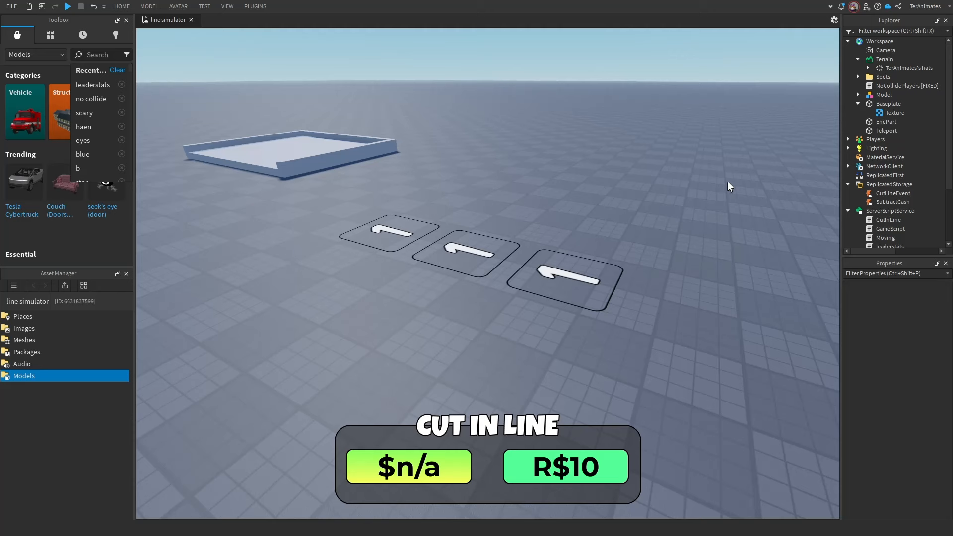
{"action": "mouse_move", "coordinate": [553, 159]}
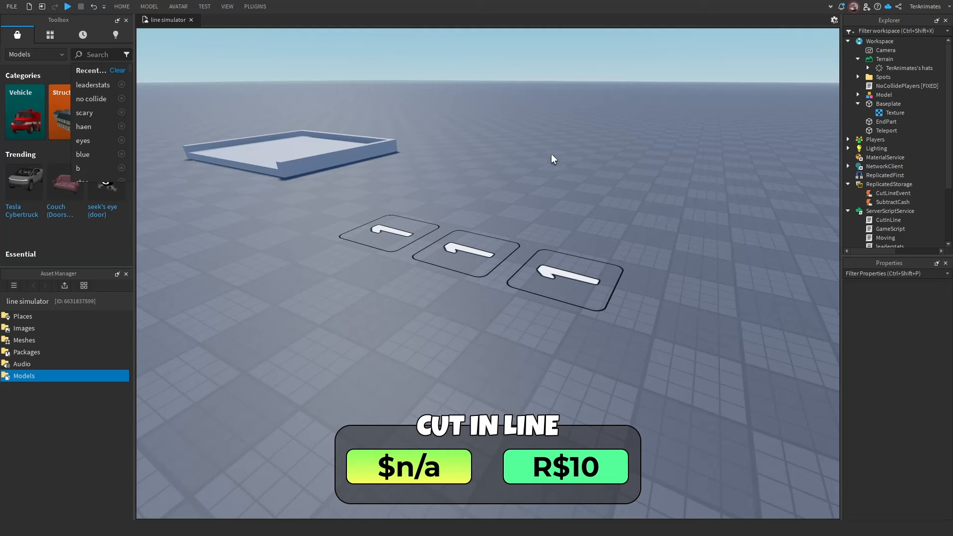
{"action": "left_click", "coordinate": [122, 6]}
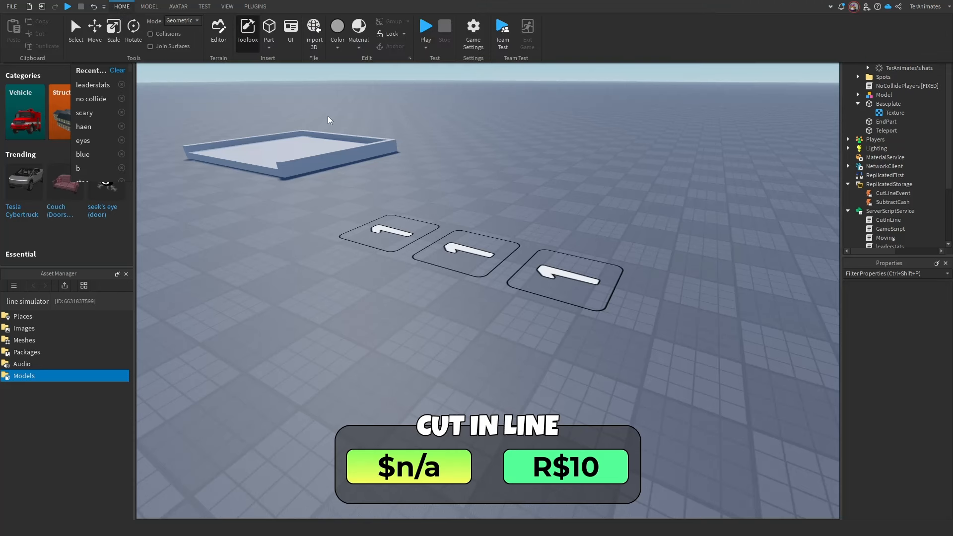
{"action": "left_click", "coordinate": [472, 29]}
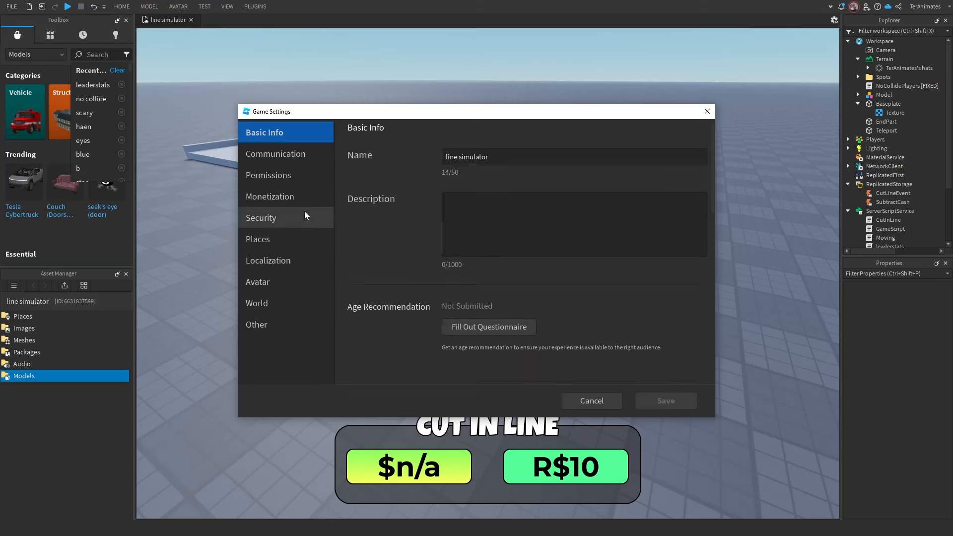
{"action": "left_click", "coordinate": [262, 218]}
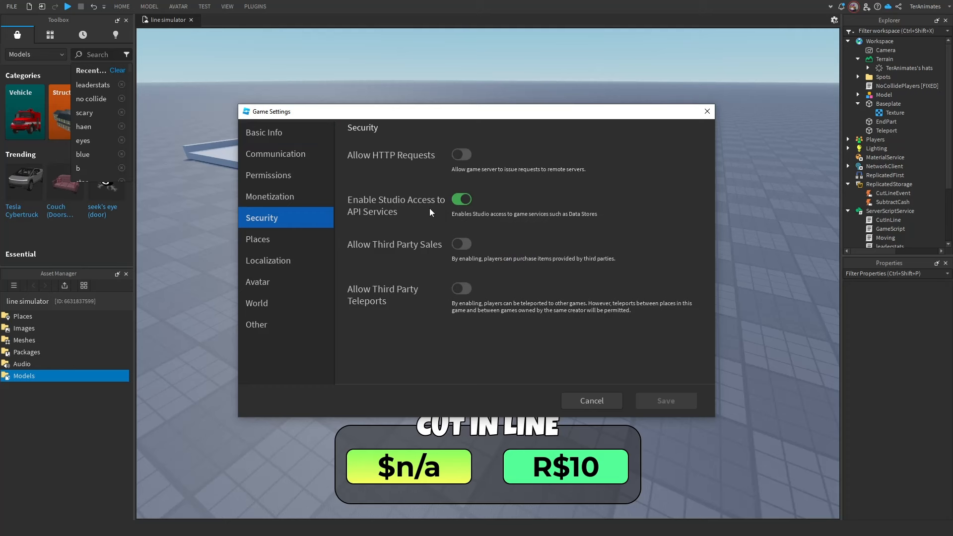
{"action": "mouse_move", "coordinate": [453, 216]}
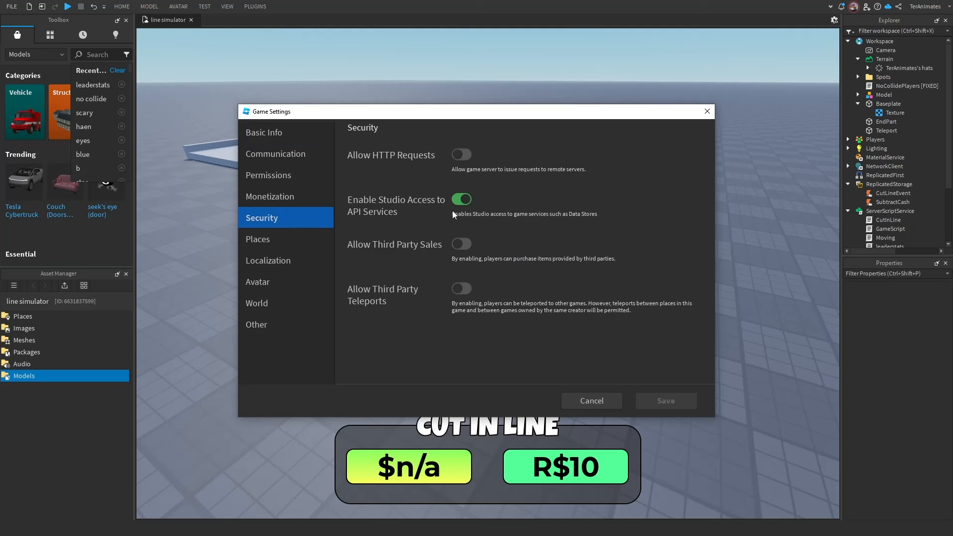
{"action": "mouse_move", "coordinate": [511, 237]}
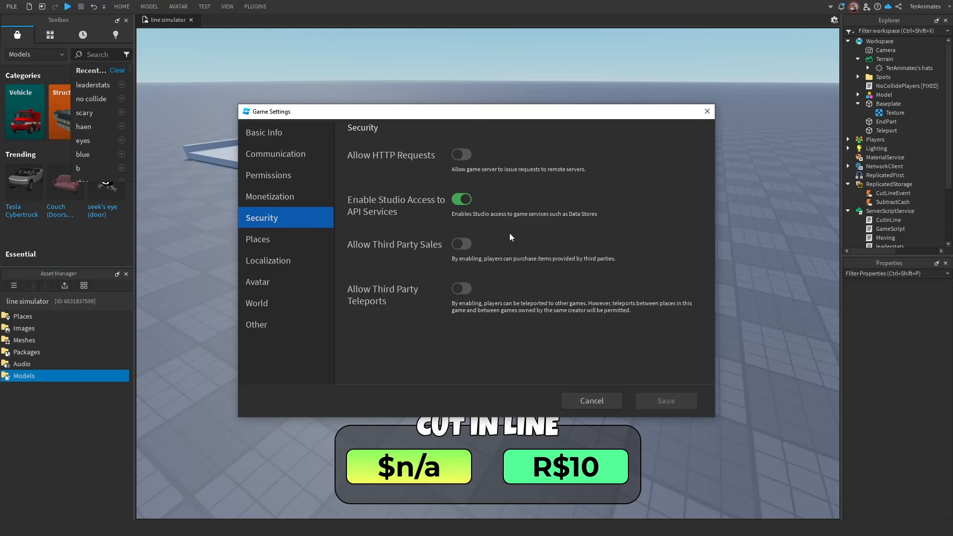
{"action": "left_click", "coordinate": [590, 400]}
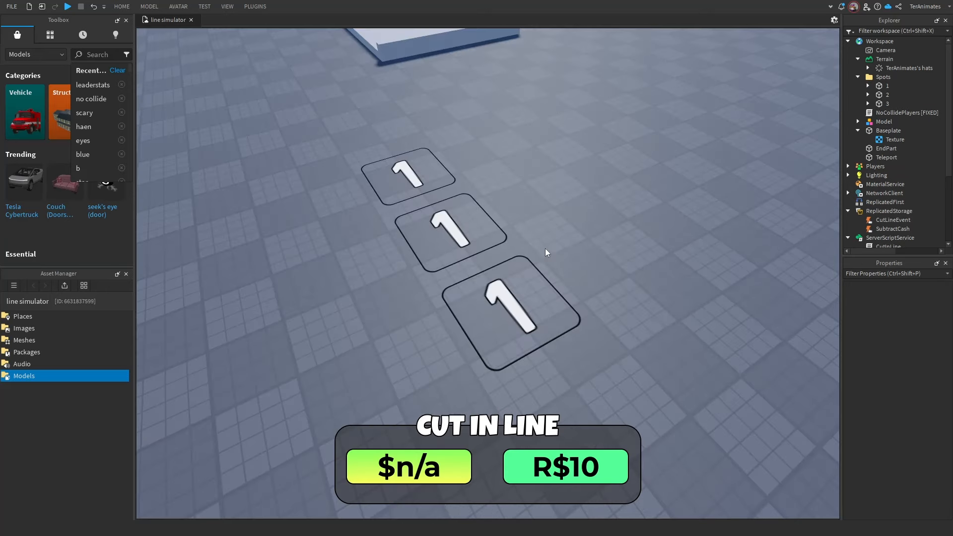
Step: Focus the viewport on the numbered spot parts from the Spots folder
{"action": "left_click", "coordinate": [511, 304]}
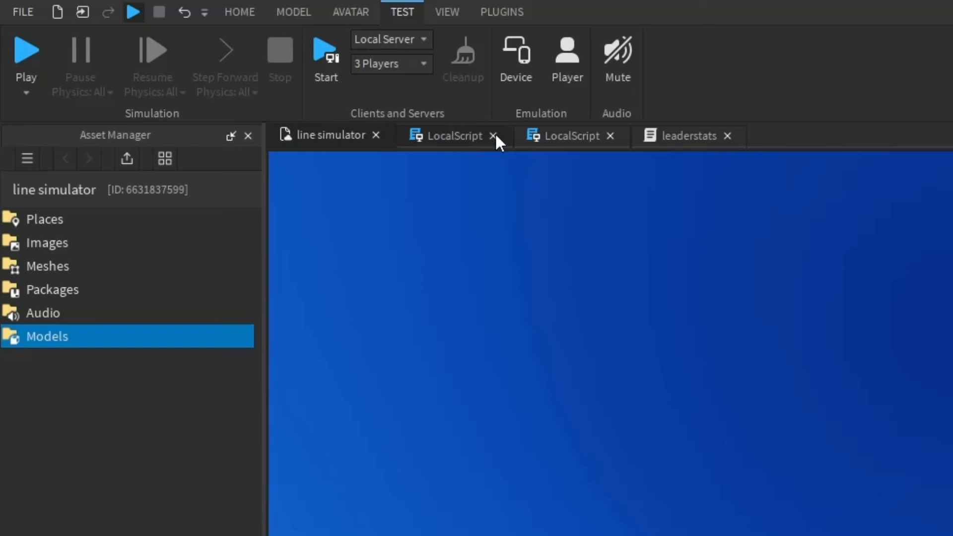
Step: Start a Local Server test with 3 players
{"action": "left_click", "coordinate": [390, 63]}
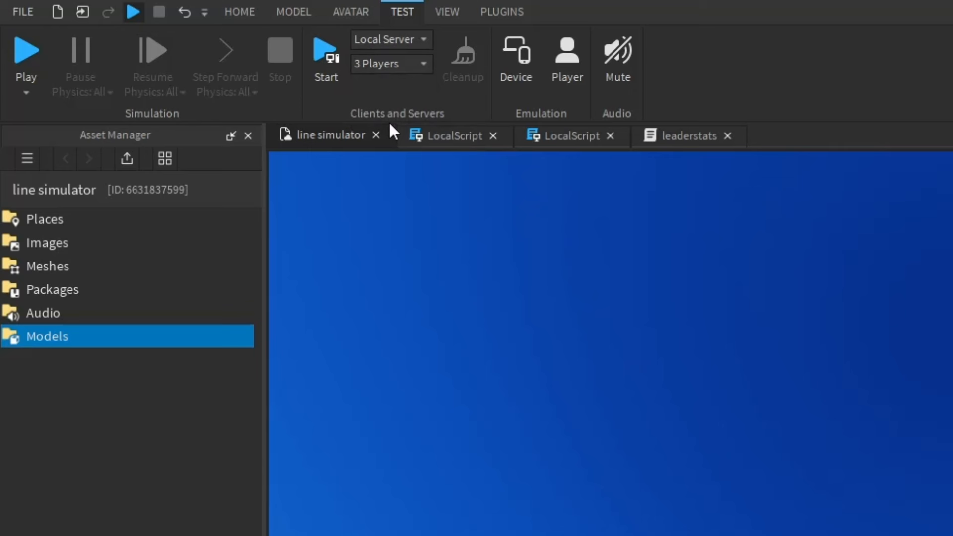
{"action": "mouse_move", "coordinate": [363, 85]}
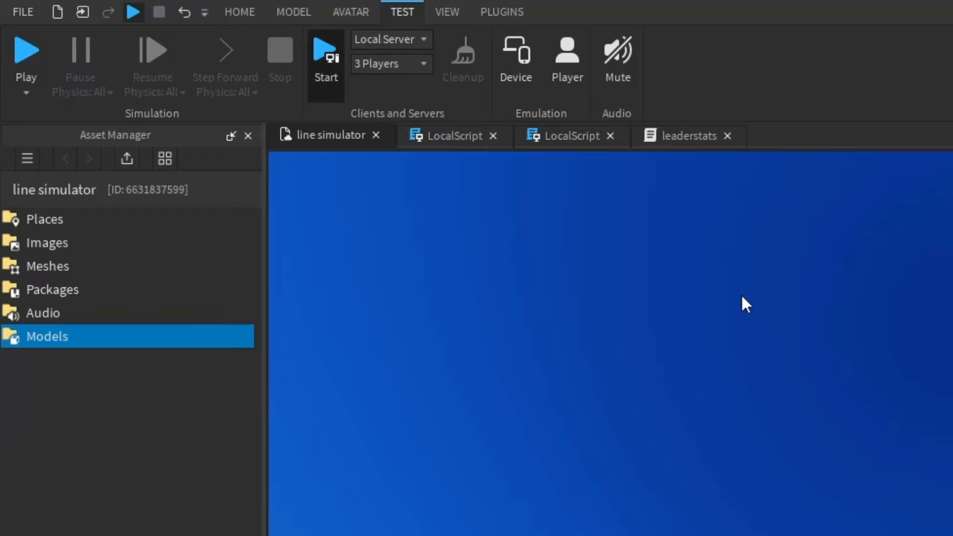
{"action": "left_click", "coordinate": [326, 52]}
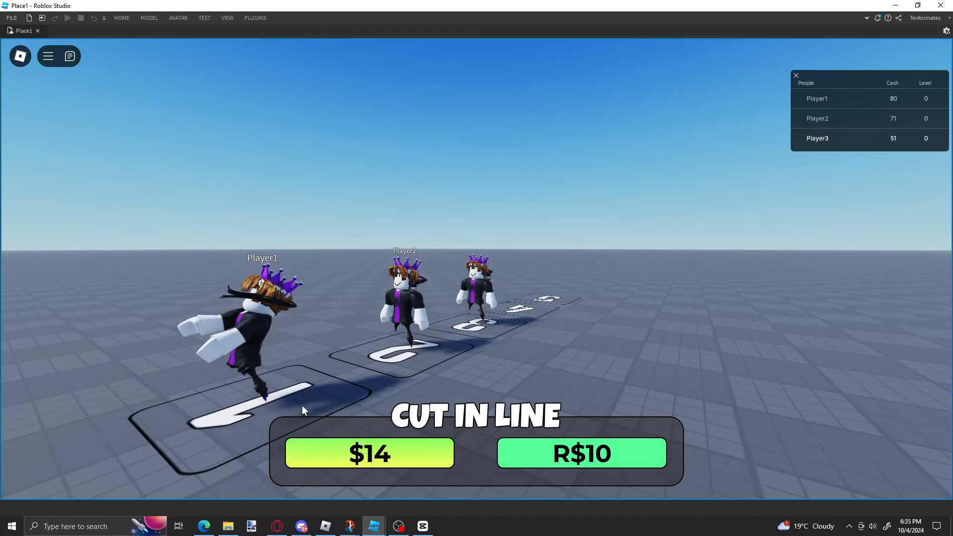
Step: As Player3, pay in-game cash twice to cut ahead in line
{"action": "left_click", "coordinate": [369, 453]}
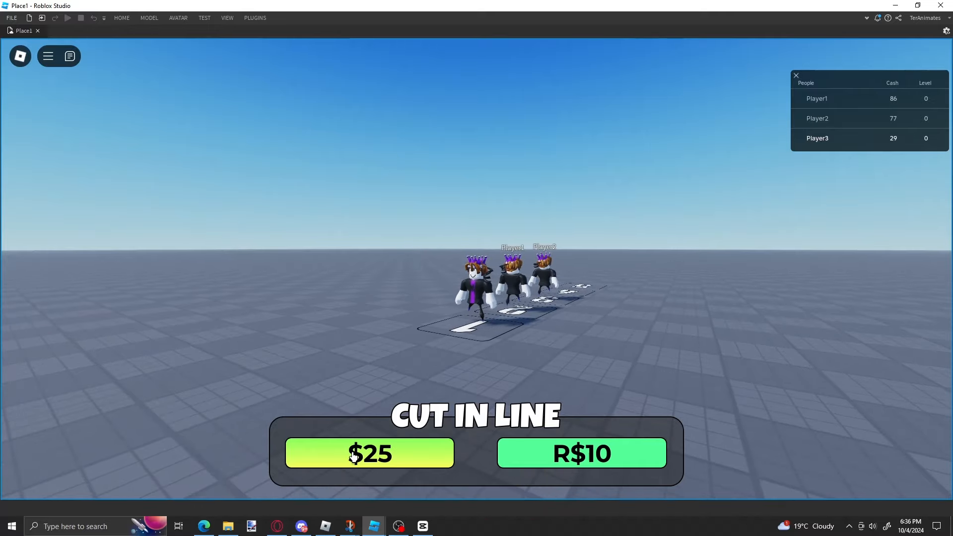
{"action": "left_click", "coordinate": [369, 453]}
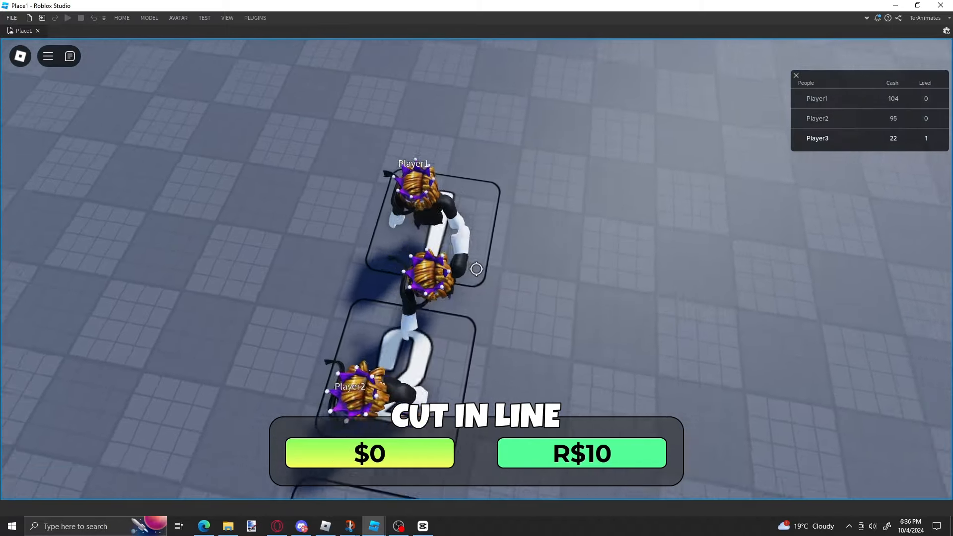
Step: Stop the test and locate the EndPart and Teleport parts in the Explorer
{"action": "left_click", "coordinate": [81, 18]}
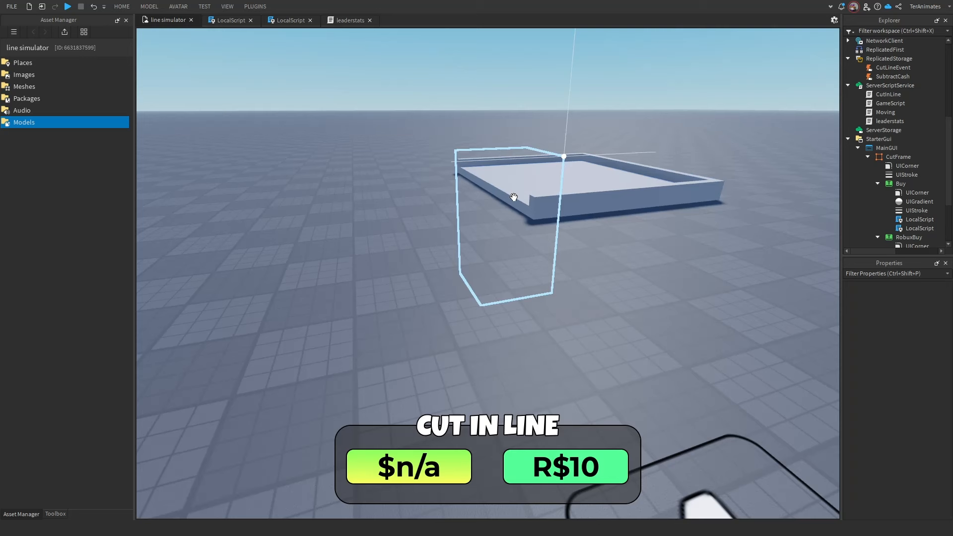
{"action": "left_click", "coordinate": [513, 198]}
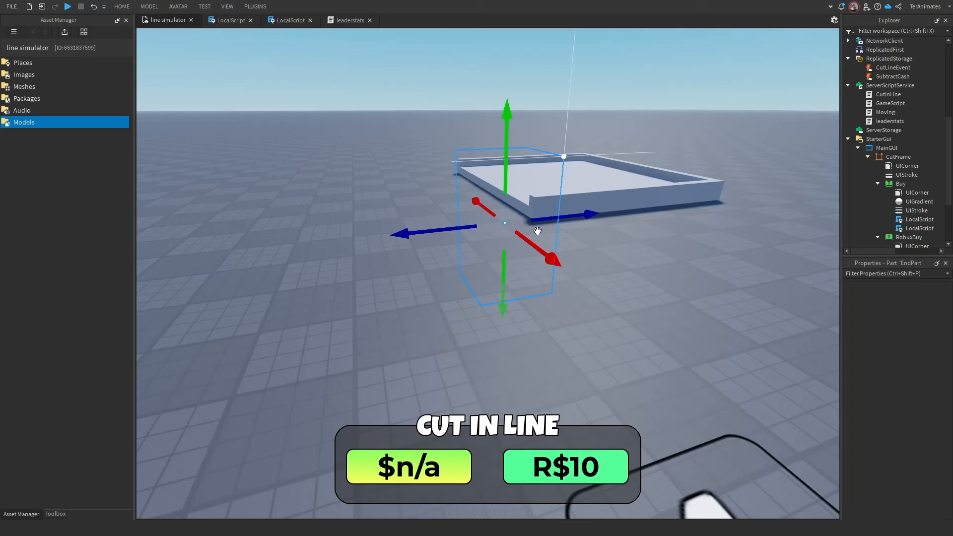
{"action": "left_click", "coordinate": [887, 91]}
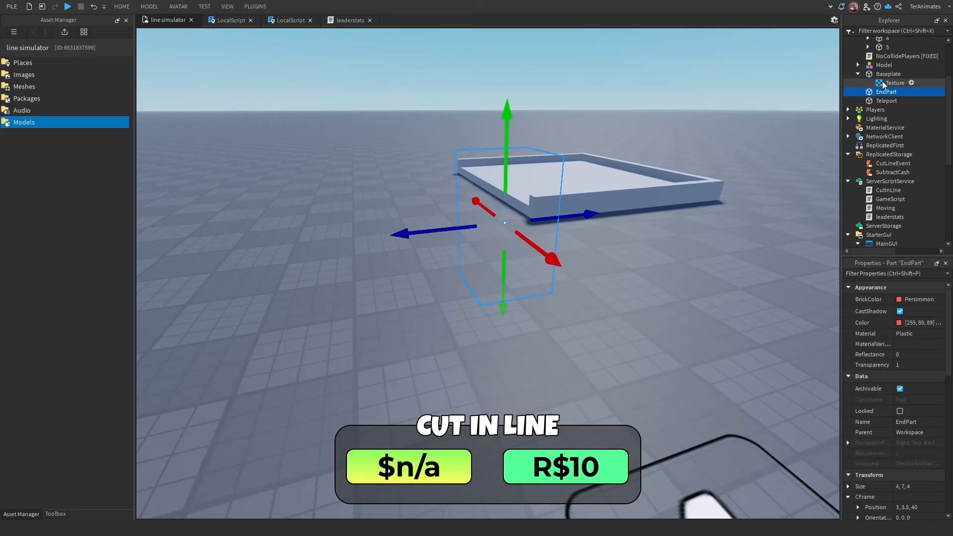
{"action": "left_click", "coordinate": [886, 100]}
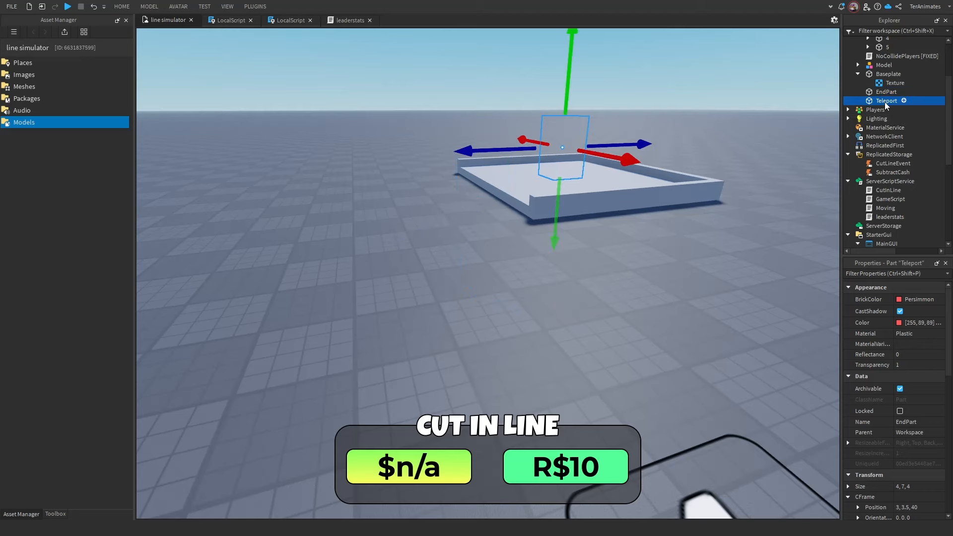
{"action": "left_click", "coordinate": [886, 101]}
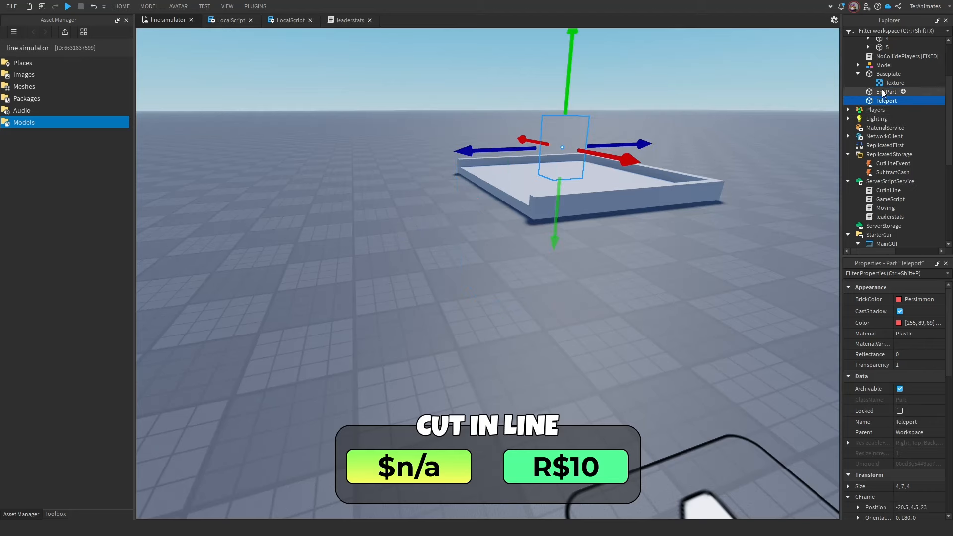
Step: Deselect the Teleport part and start a fresh playtest of the line simulator
{"action": "left_click", "coordinate": [68, 7]}
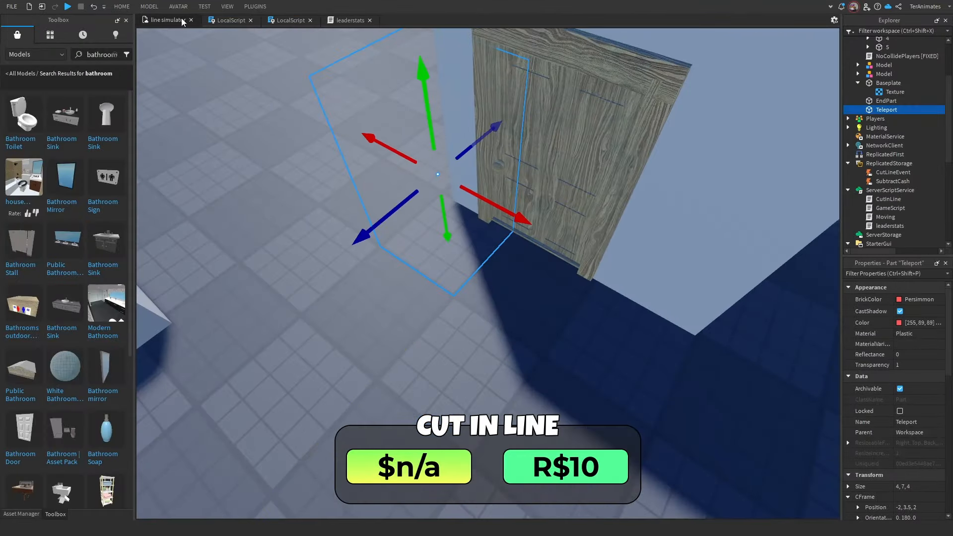
{"action": "left_click", "coordinate": [149, 6]}
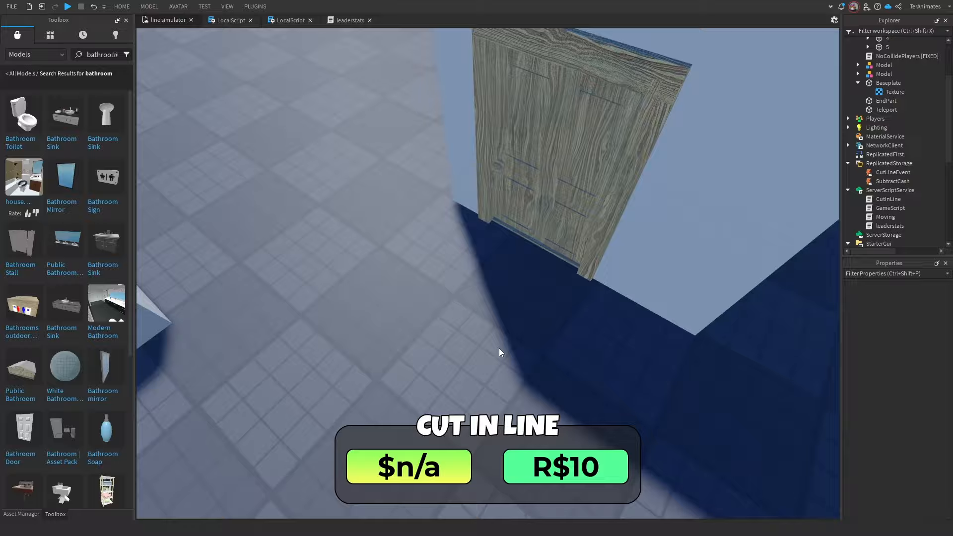
{"action": "left_click", "coordinate": [67, 6]}
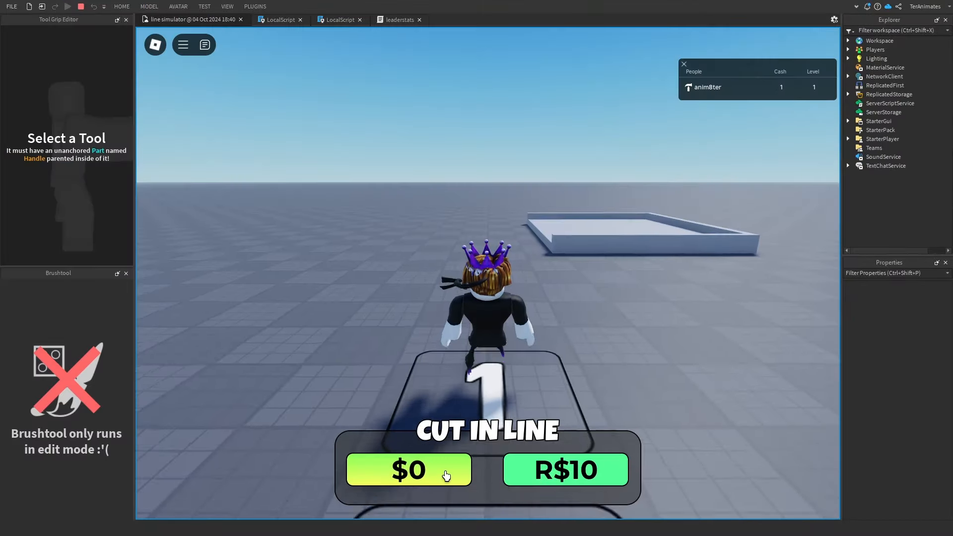
{"action": "left_click", "coordinate": [409, 469]}
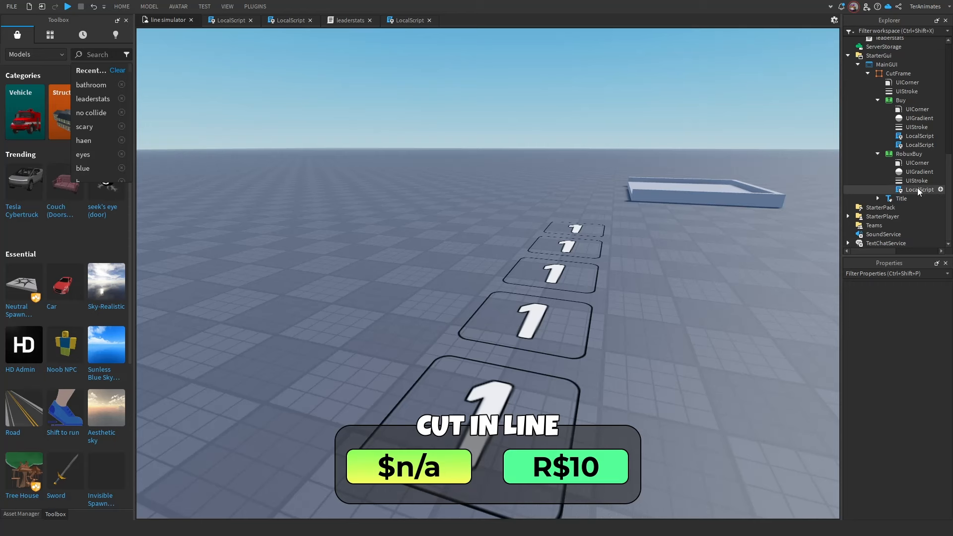
Step: View the RobuxBuy LocalScript and select its placeholder devProductId number
{"action": "left_click", "coordinate": [918, 189]}
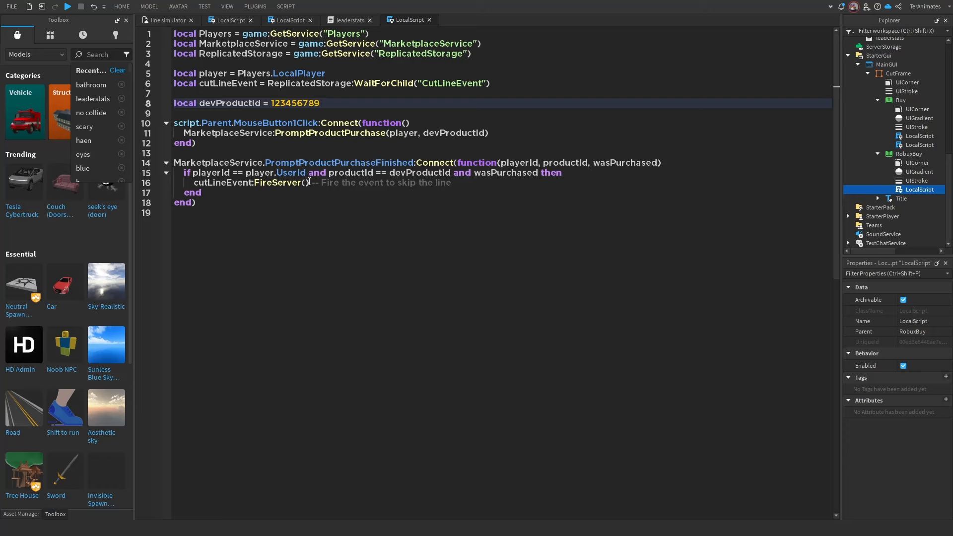
{"action": "double_click", "coordinate": [295, 103]}
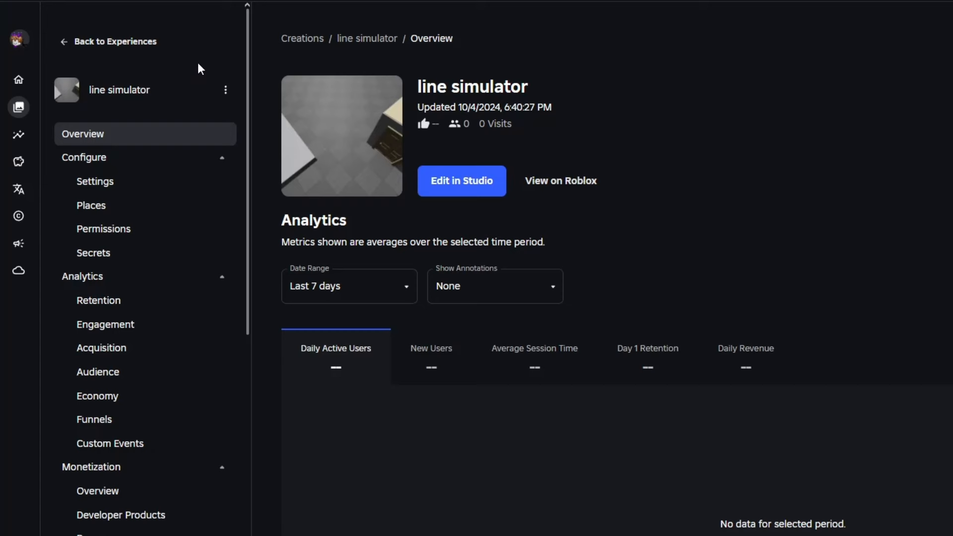
{"action": "mouse_move", "coordinate": [68, 147]}
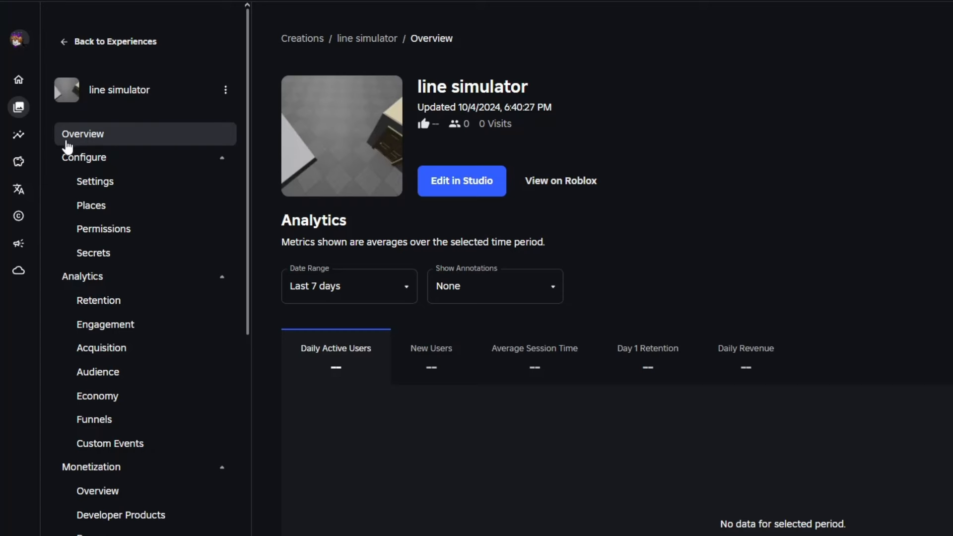
Step: Go to the experience's Developer Products page under Monetization
{"action": "scroll", "scroll_direction": "down", "scroll_amount": 3}
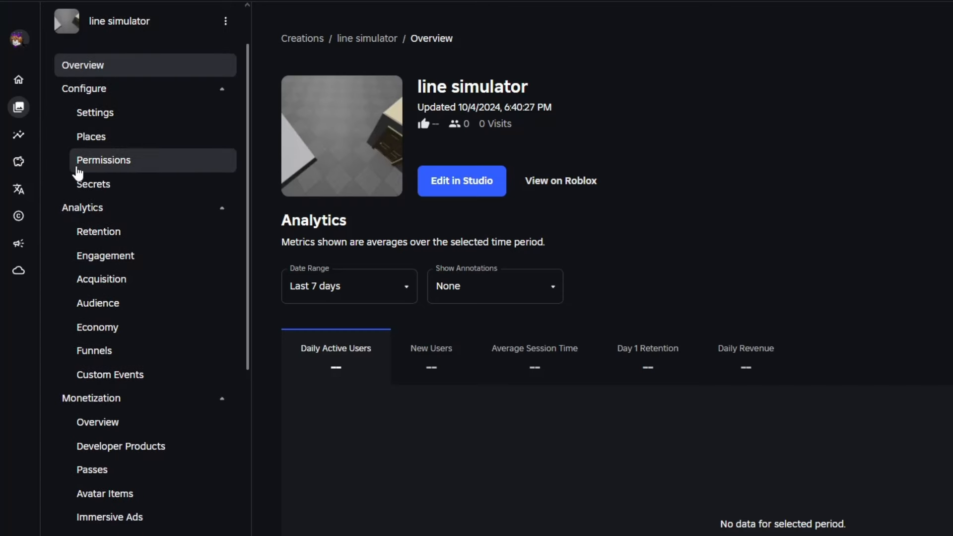
{"action": "scroll", "scroll_direction": "down", "scroll_amount": 3}
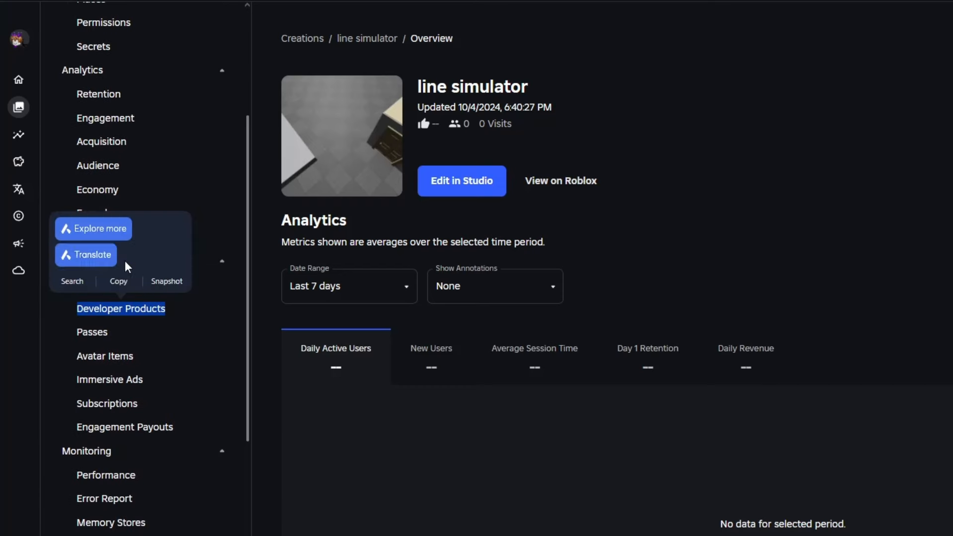
{"action": "left_click", "coordinate": [120, 308]}
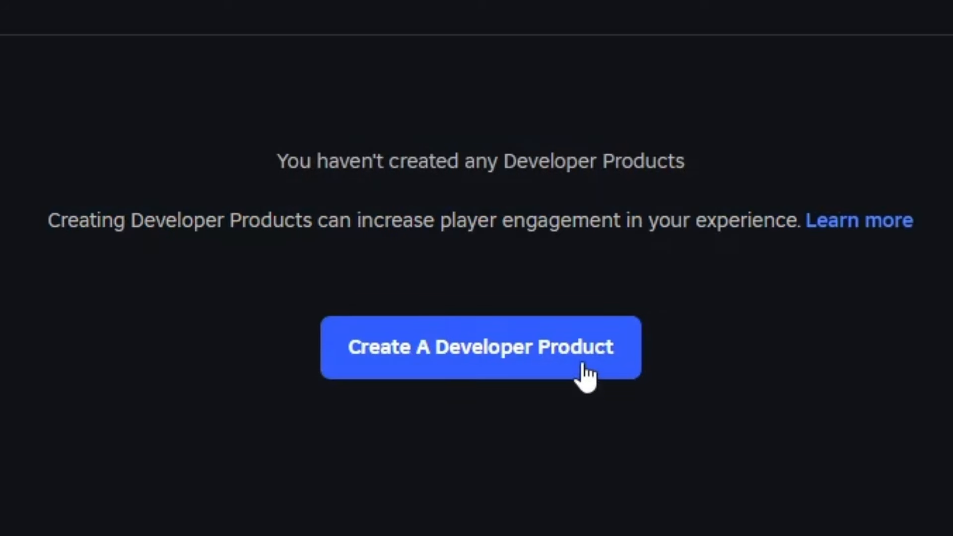
{"action": "left_click", "coordinate": [481, 347]}
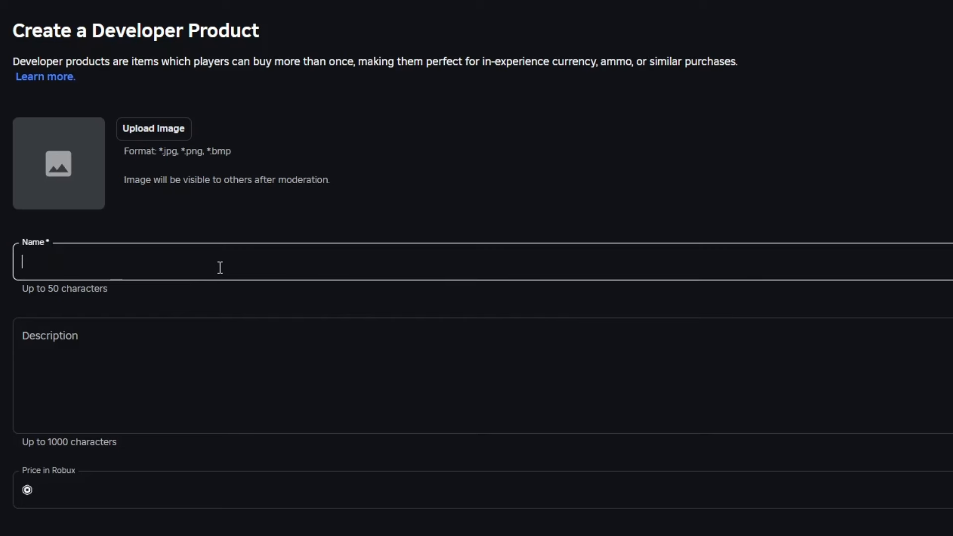
{"action": "mouse_move", "coordinate": [237, 245]}
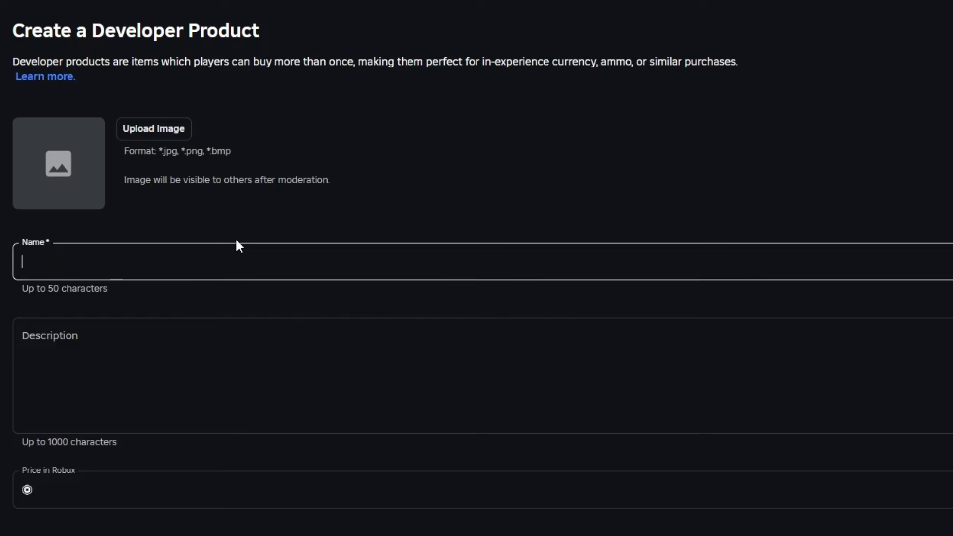
{"action": "type", "text": "skip"}
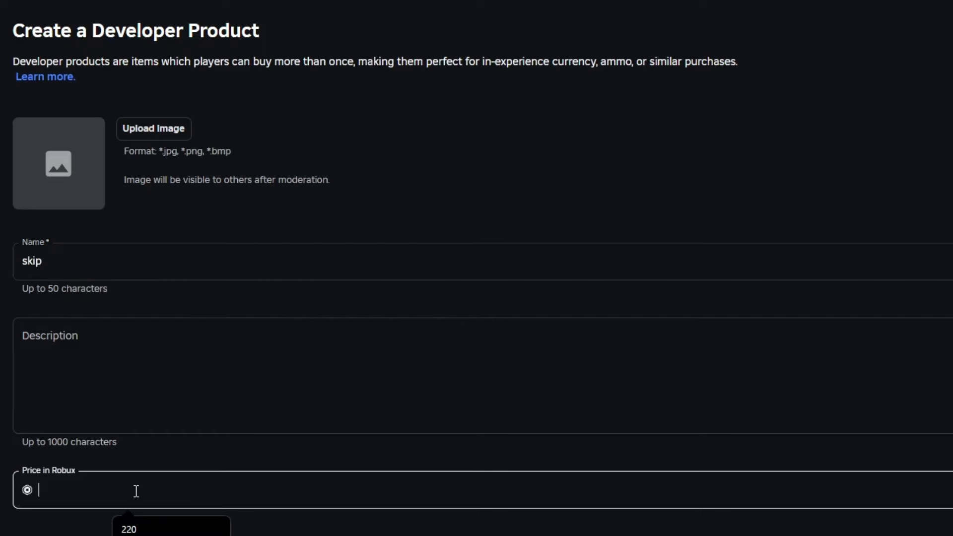
{"action": "type", "text": "10"}
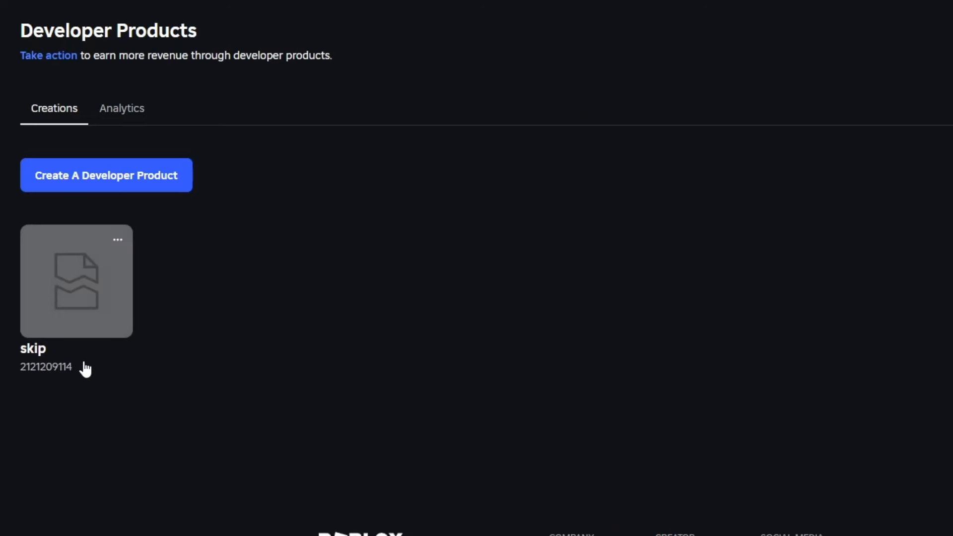
{"action": "double_click", "coordinate": [46, 367]}
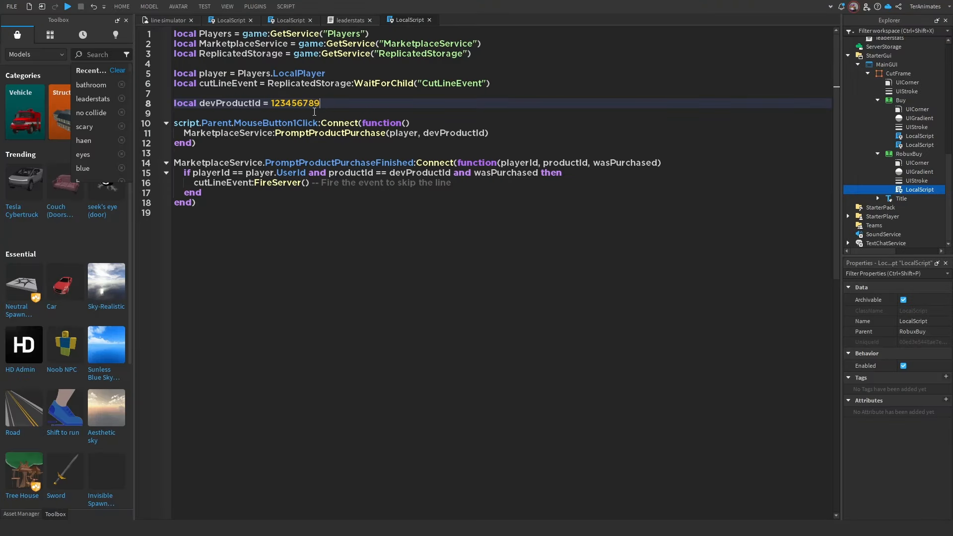
{"action": "type", "text": "2121209114"}
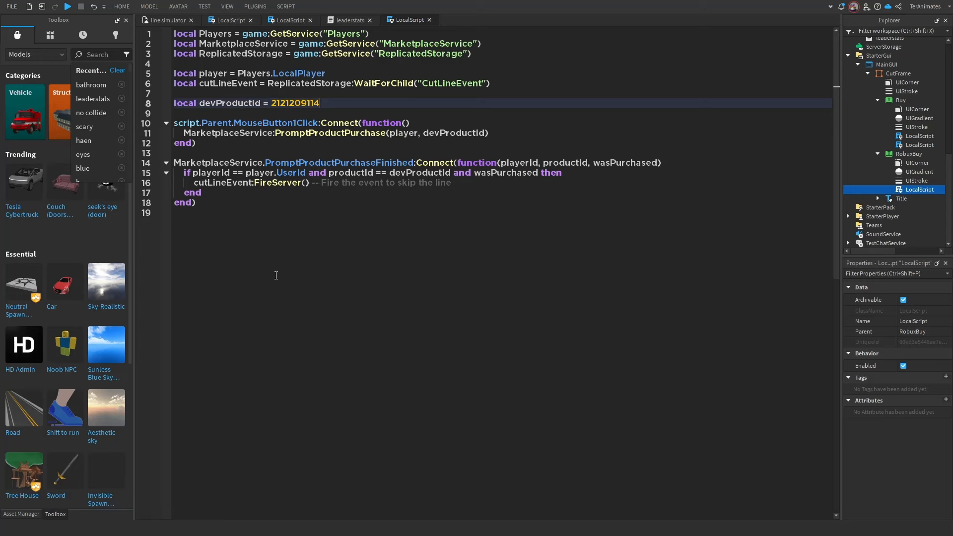
{"action": "left_click", "coordinate": [67, 6]}
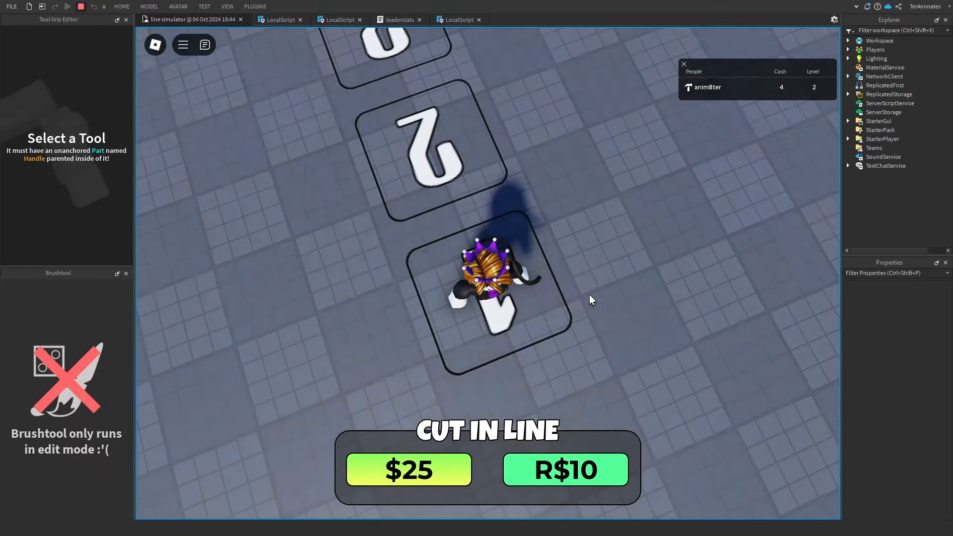
Step: Purchase the R$10 skip product in the playtest, confirming the prompt and success message
{"action": "left_click", "coordinate": [409, 470]}
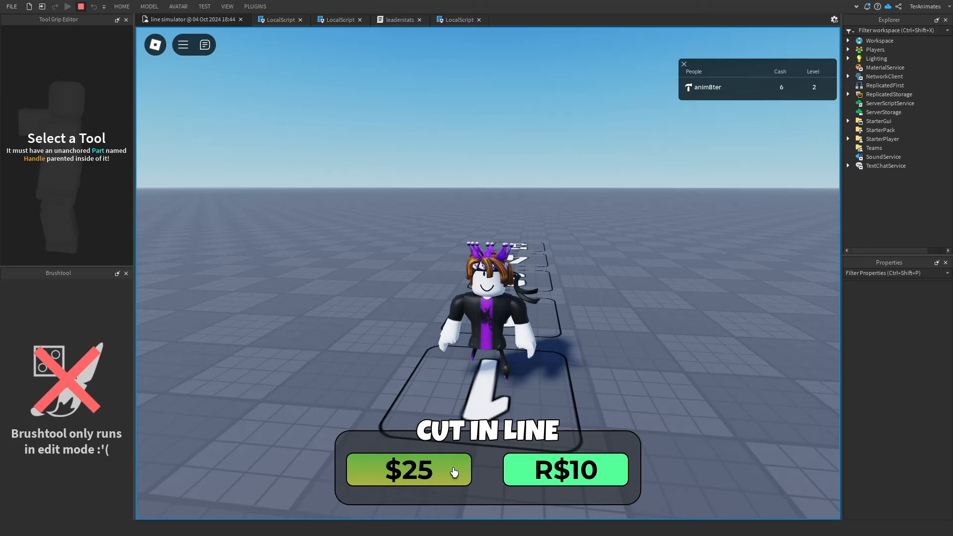
{"action": "left_click", "coordinate": [565, 469]}
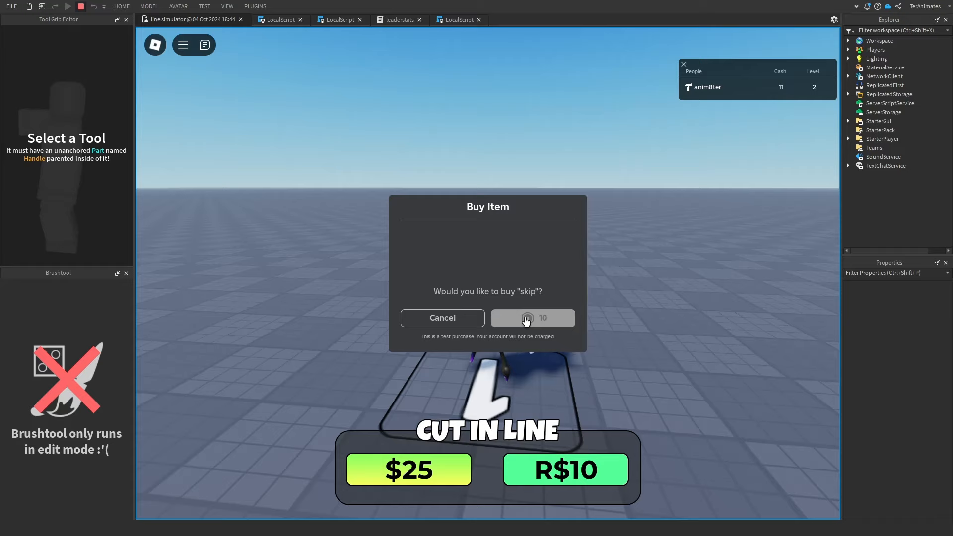
{"action": "left_click", "coordinate": [531, 318]}
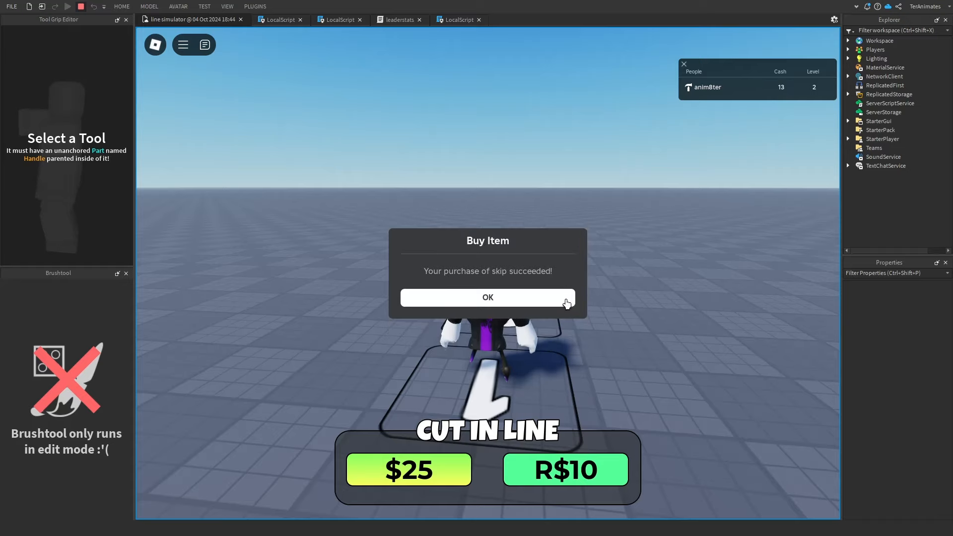
{"action": "left_click", "coordinate": [487, 297]}
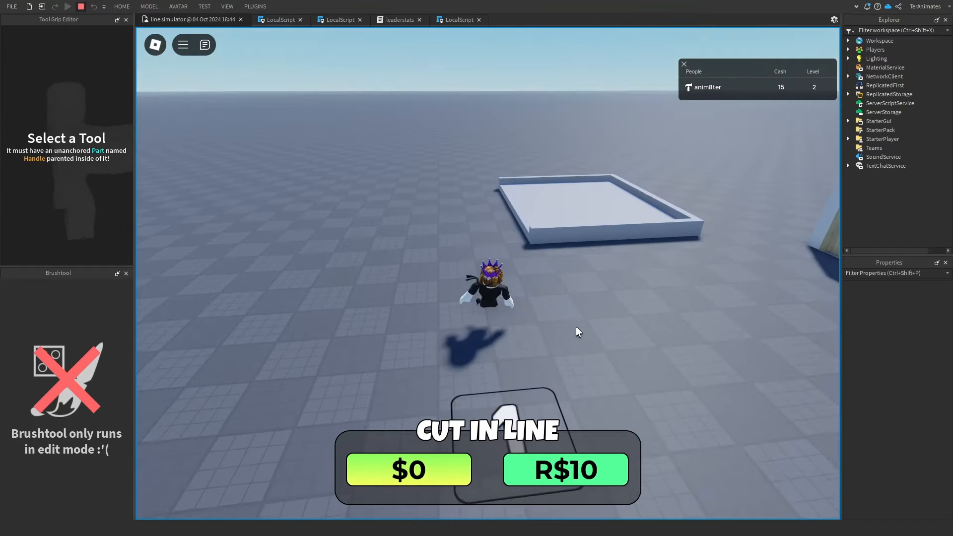